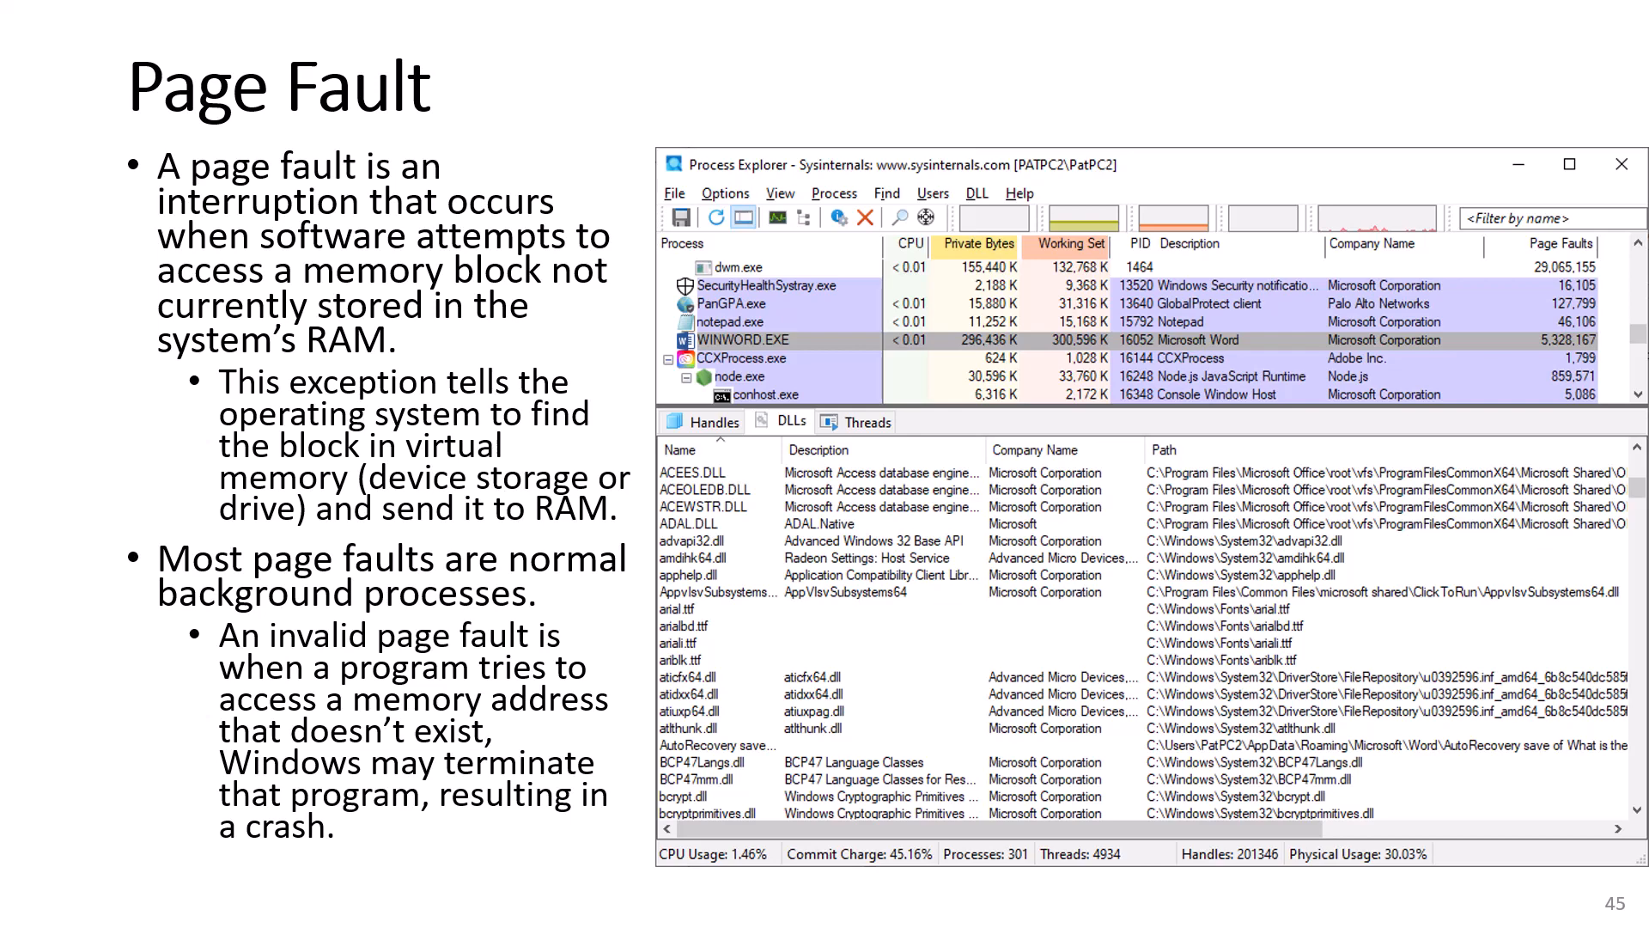
# - Advance from the Page Fault slide to the Thread slide on multithreading
pyautogui.press('Right')
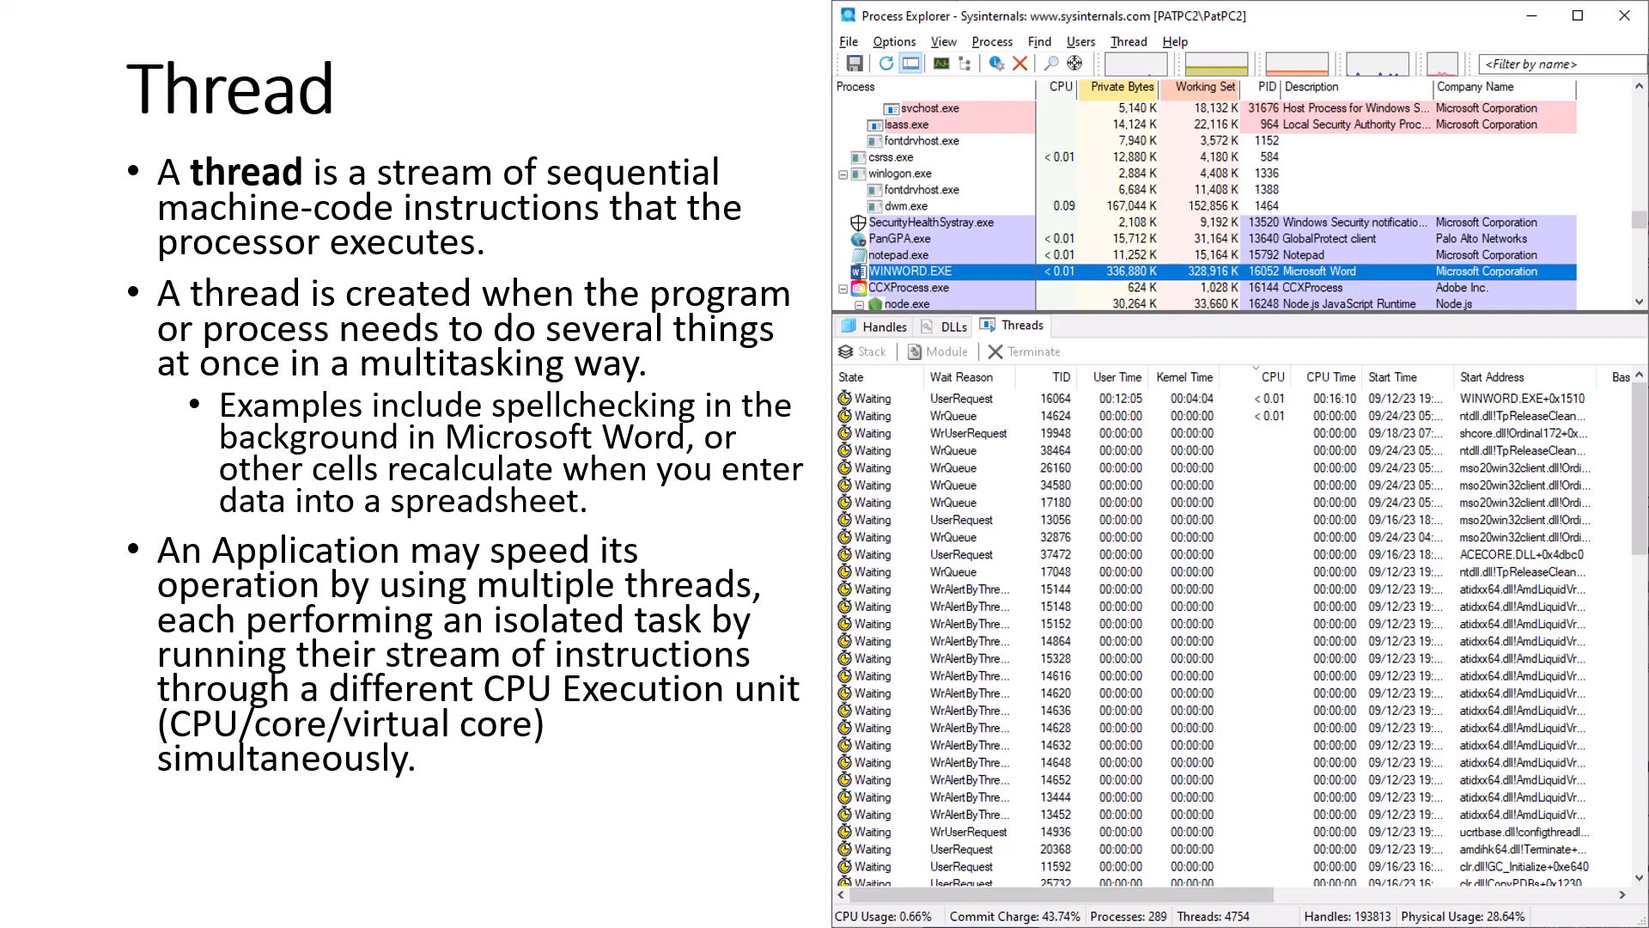
# - Advance from the Thread slide to slide 51, Handle, with its Process Explorer screenshot
pyautogui.press('right')
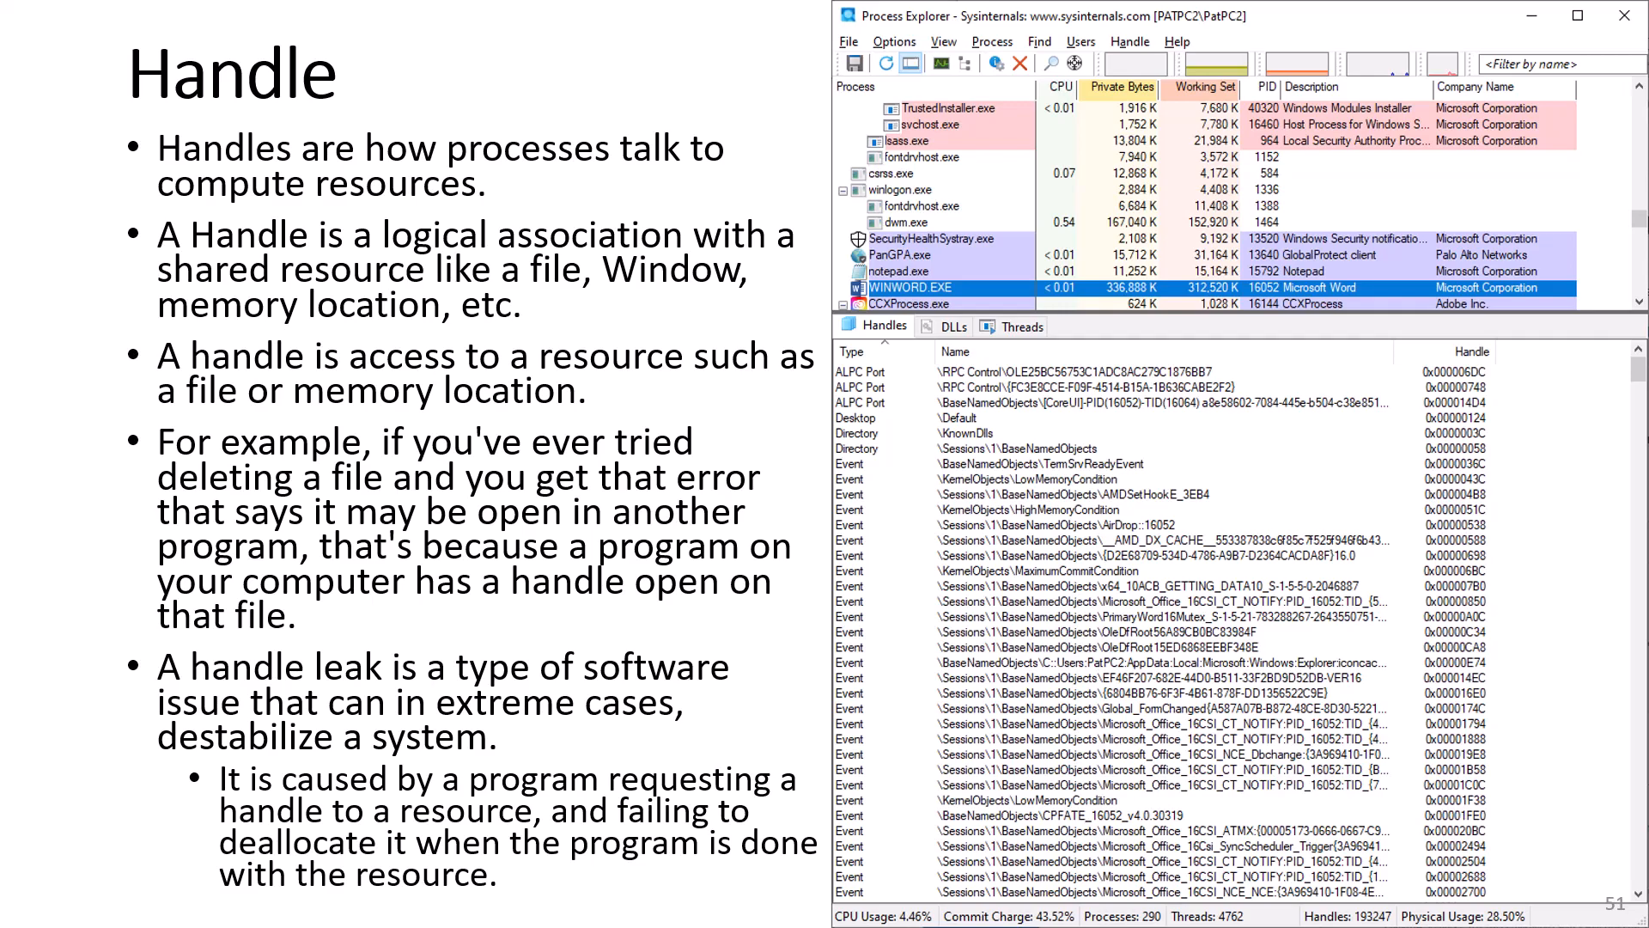
# - Advance from the Handle slide to the Dynamic Link Library (DLL) slide
pyautogui.click(952, 327)
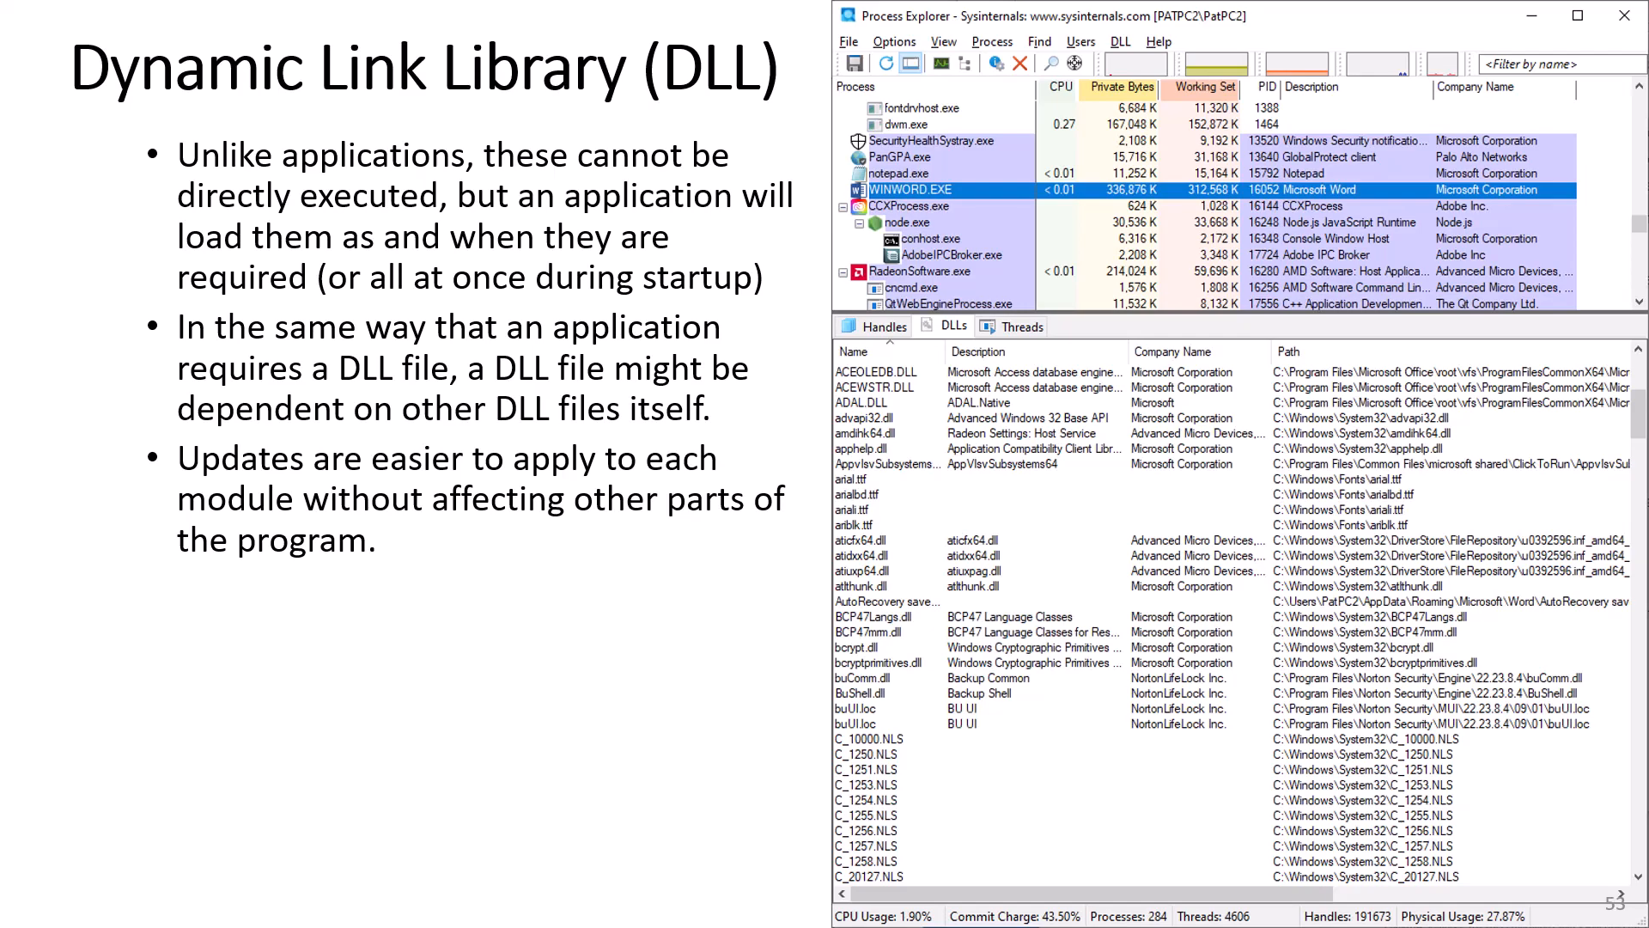
# - Advance through the two File Explorer shell-extension slides to slide 57, The Registry
pyautogui.press('right')
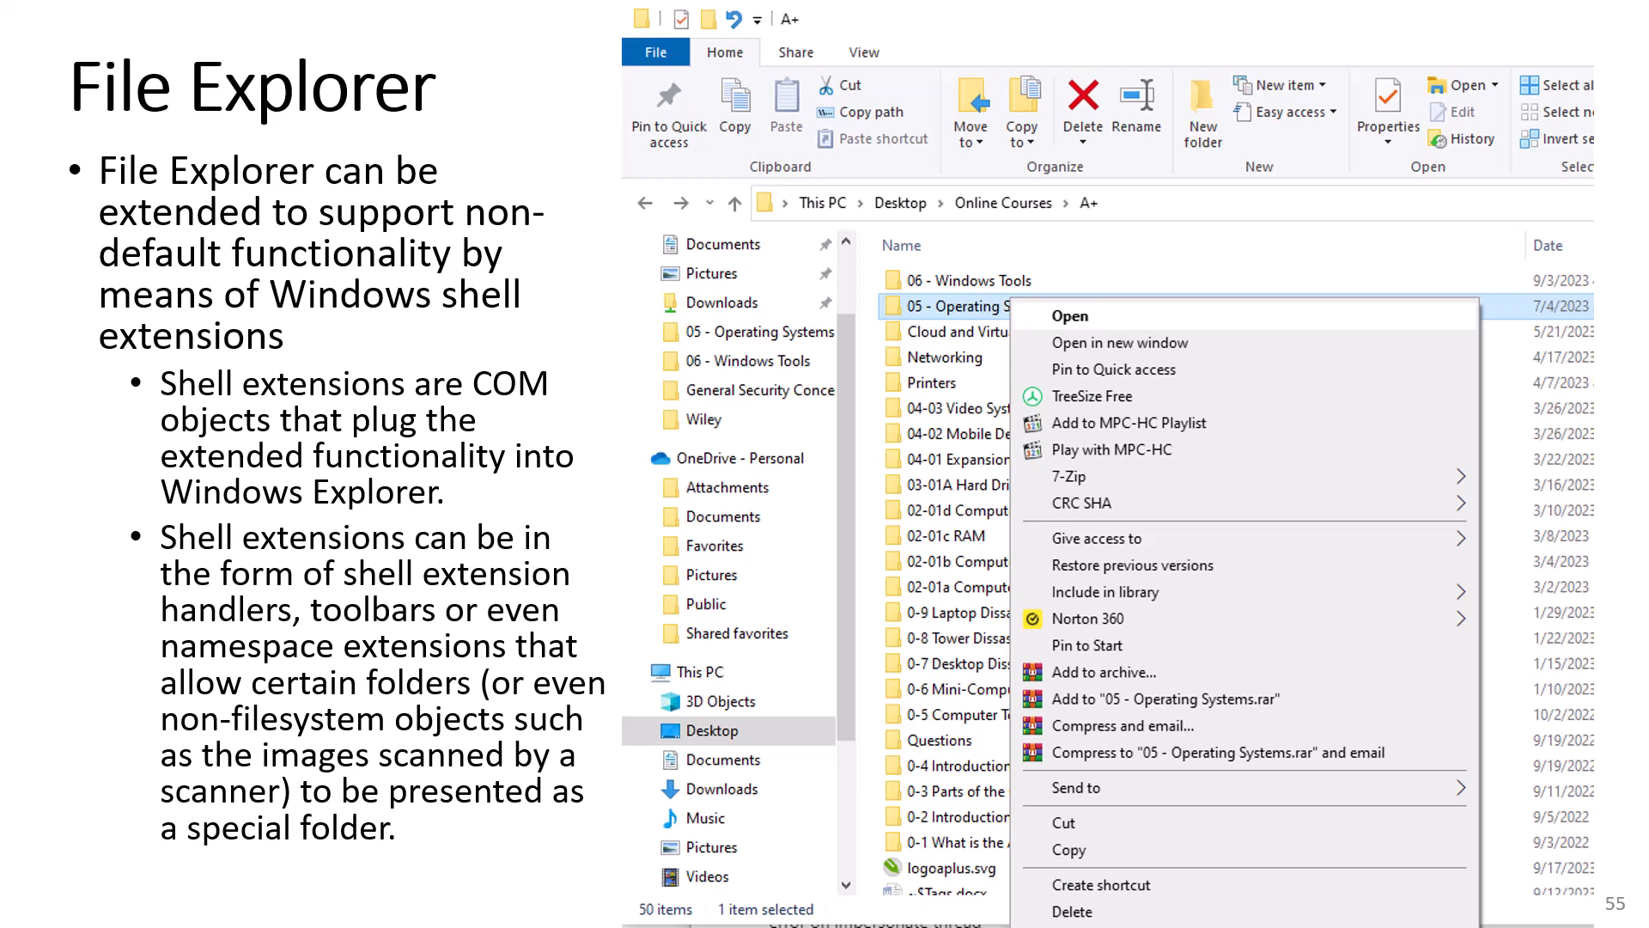
pyautogui.press('right')
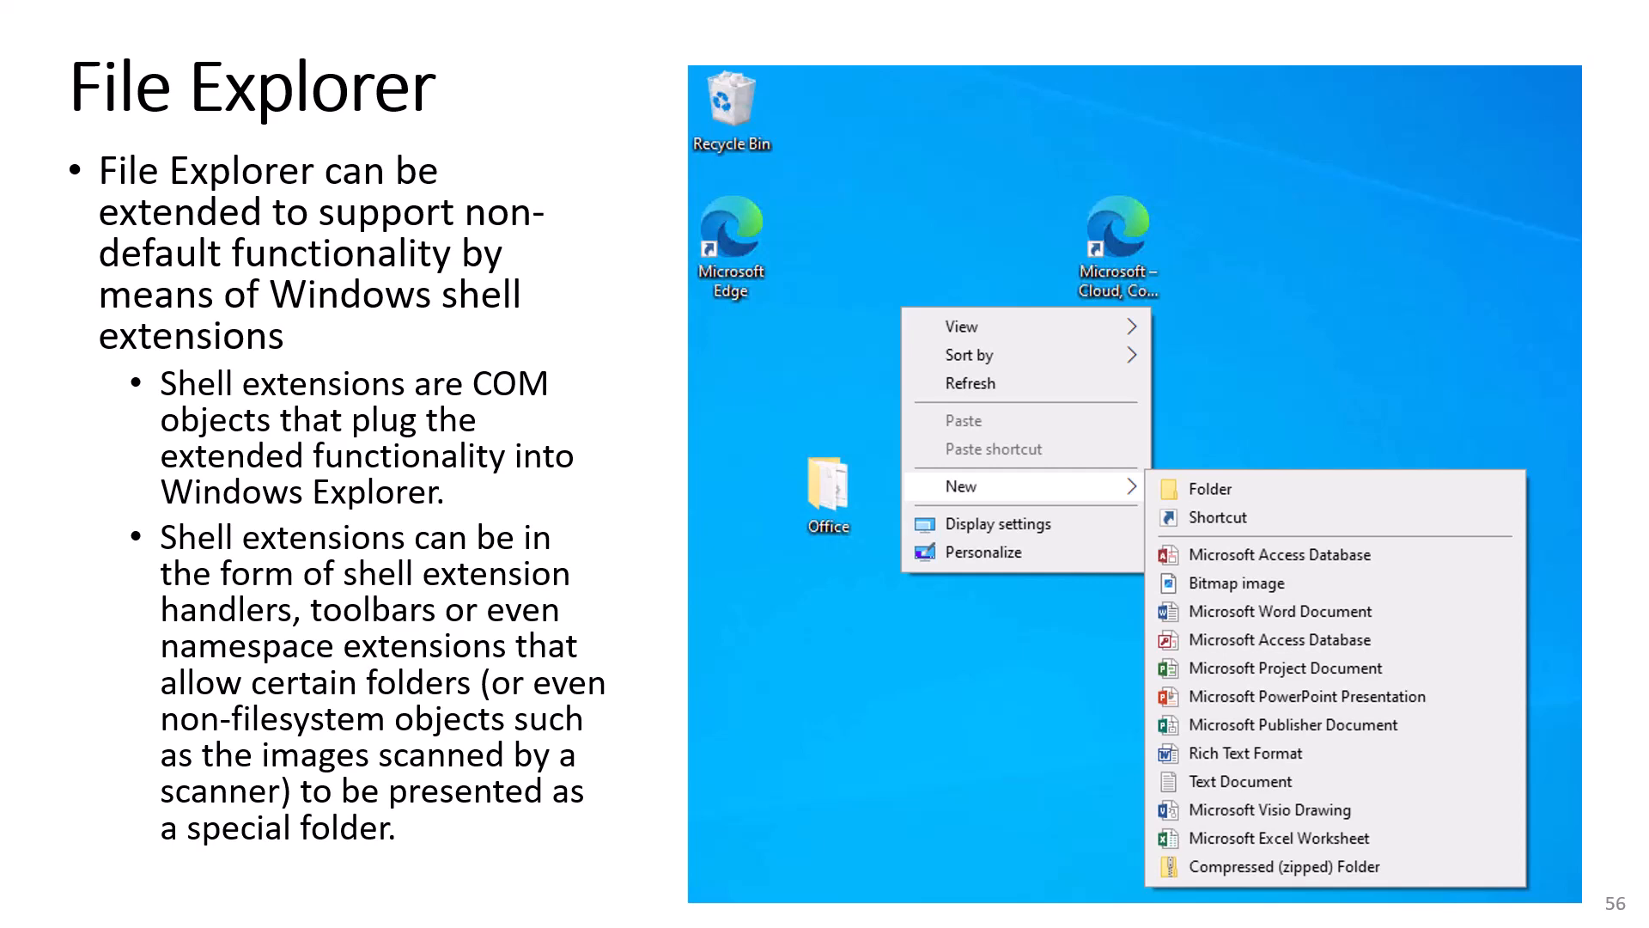
pyautogui.press('right')
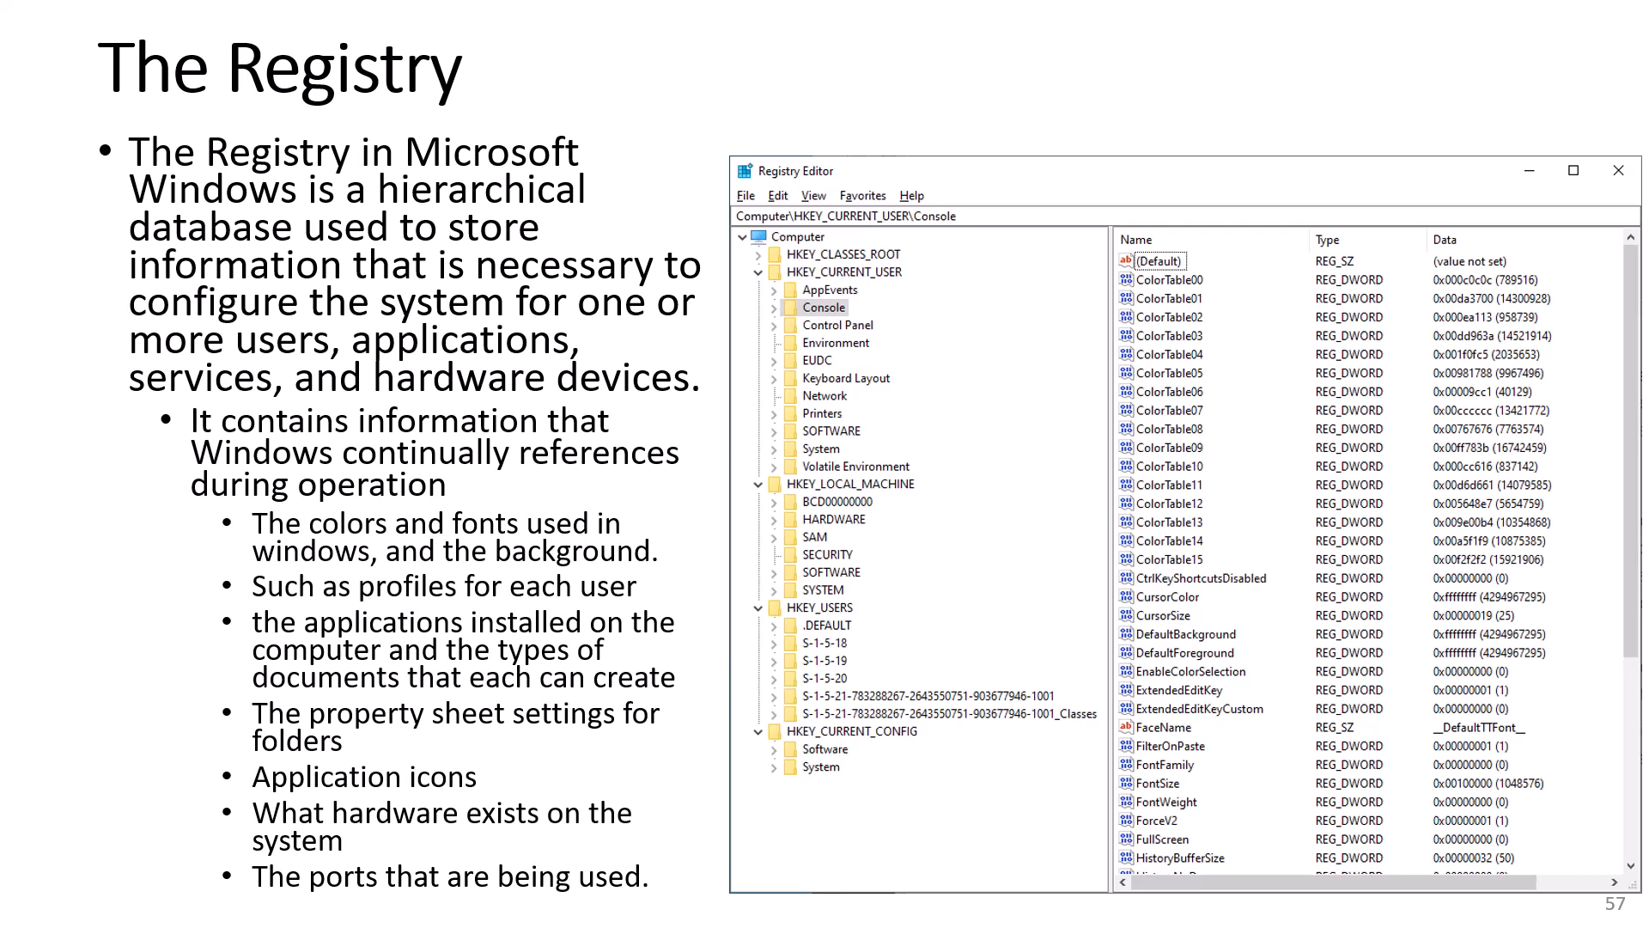
# - Advance through the Registry slides to slide 61 showing the hivelist key
pyautogui.click(854, 466)
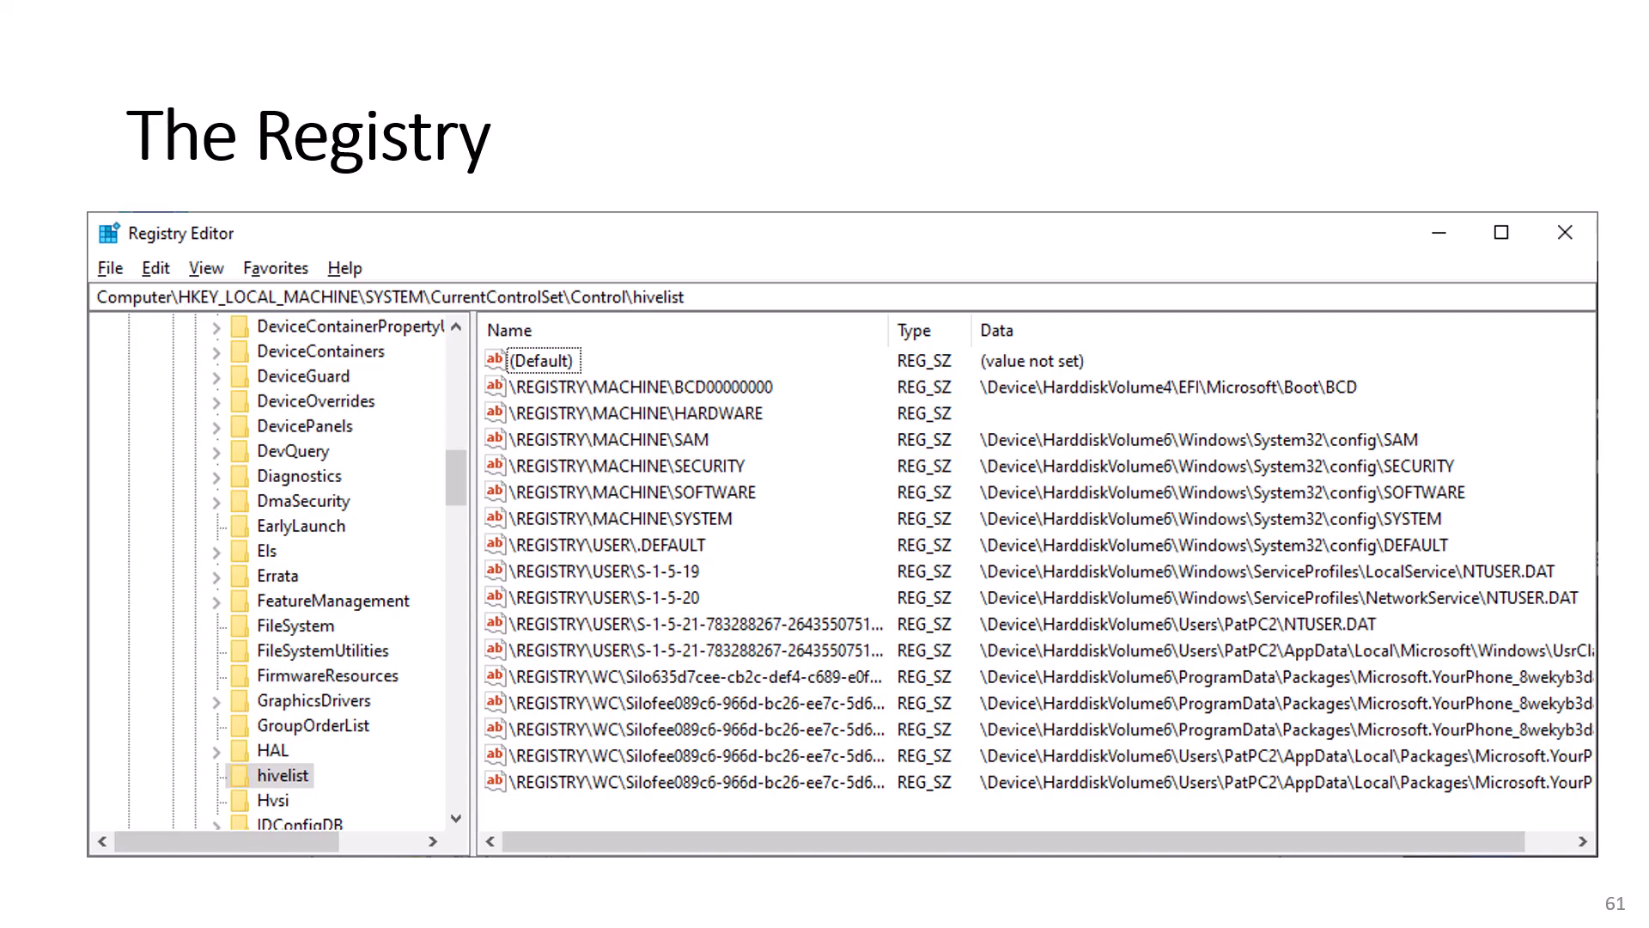
# - Advance from slide 61 to slide 62 on registry keys and values
pyautogui.press('Right')
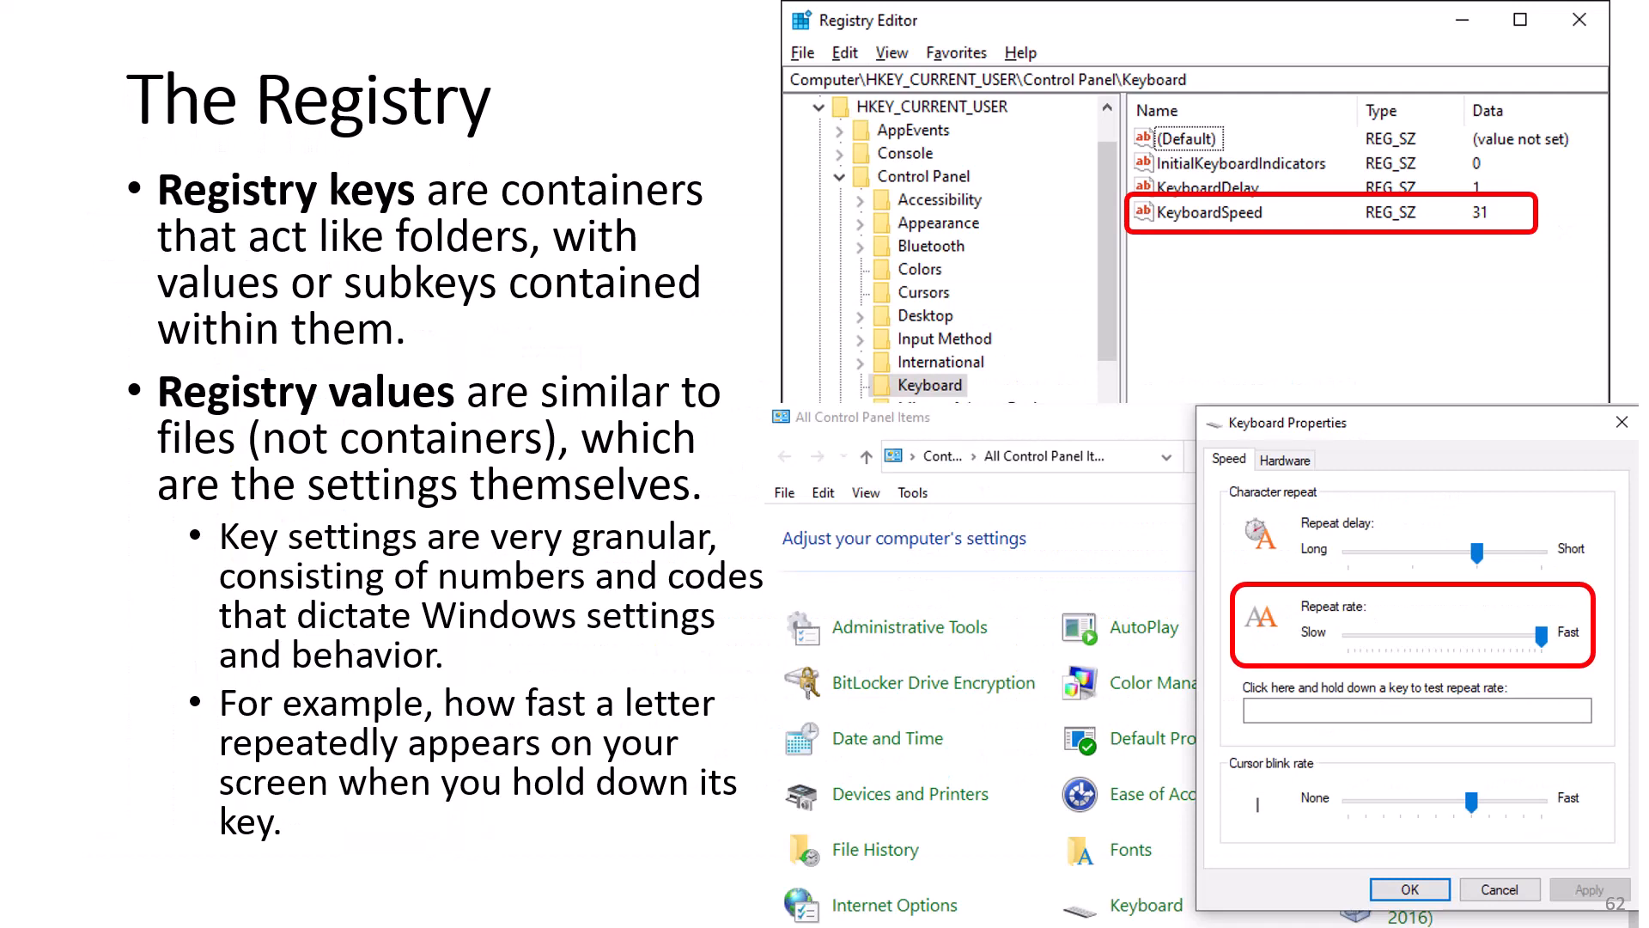